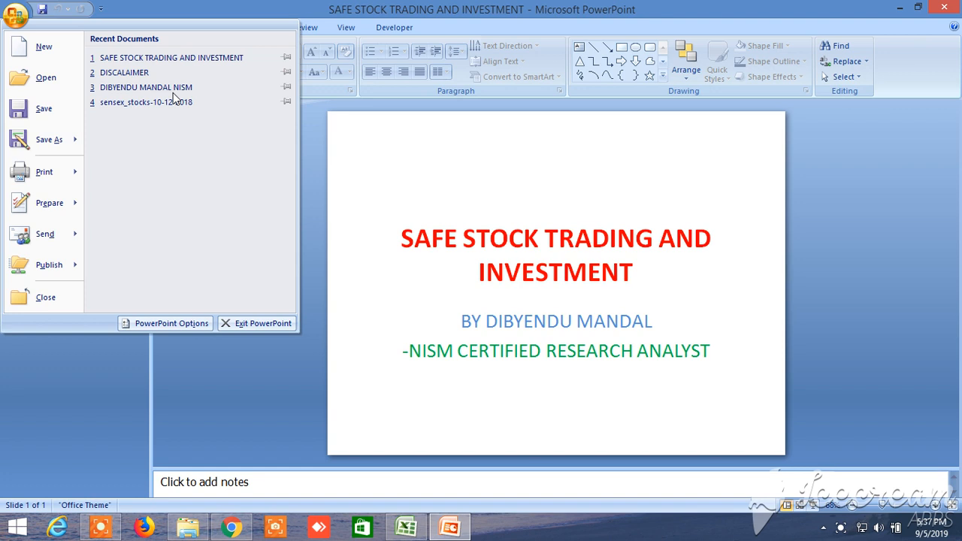
- Open the DISCALAIMER presentation from Recent Documents so the disclaimer slide shows
key("Escape")
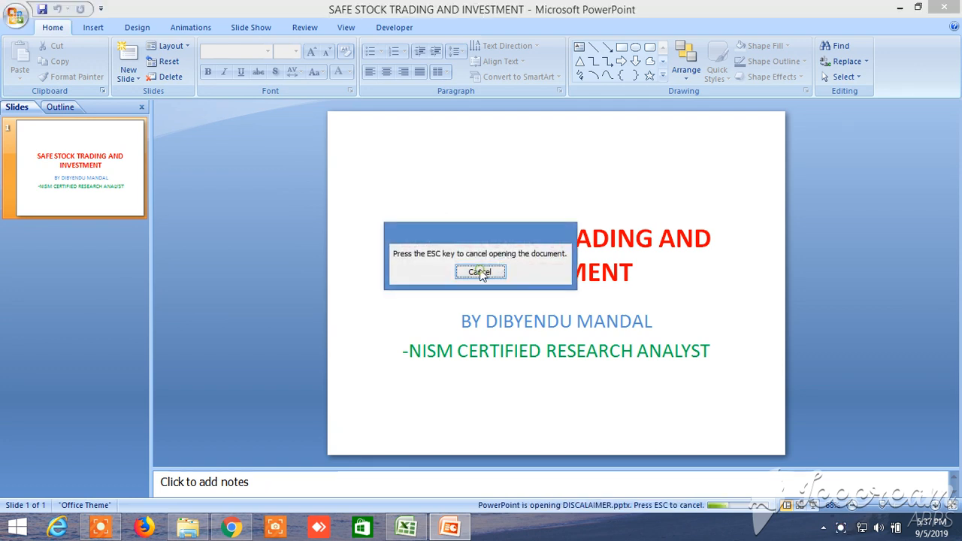
left_click(481, 272)
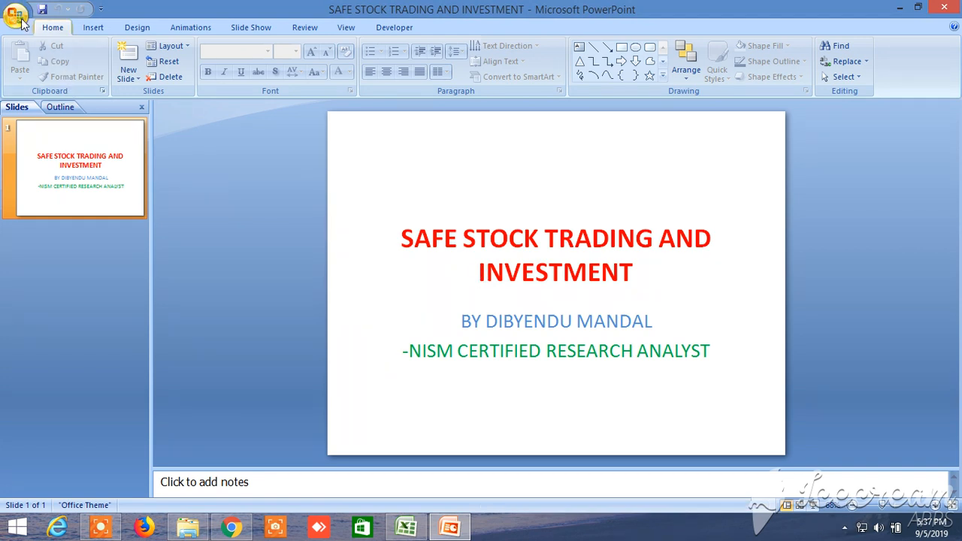
left_click(17, 13)
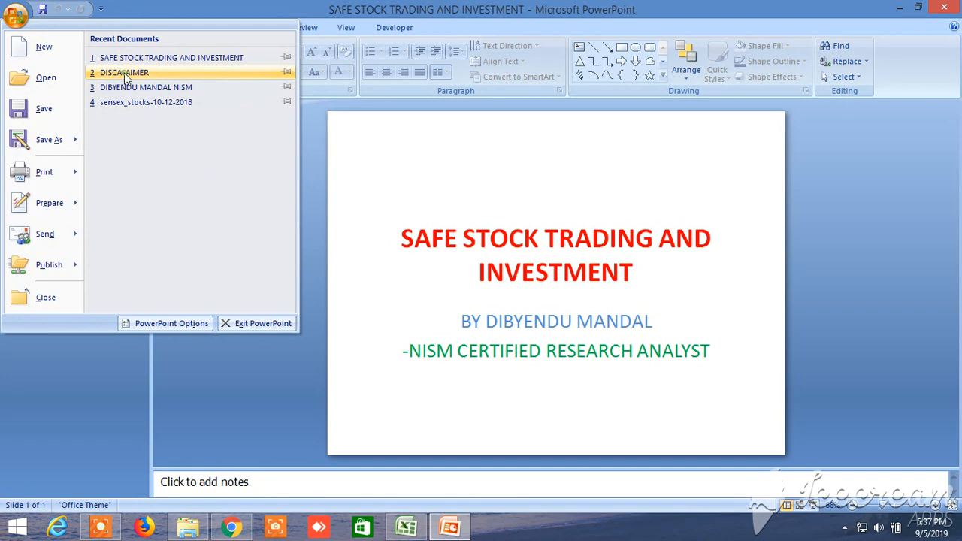
left_click(127, 72)
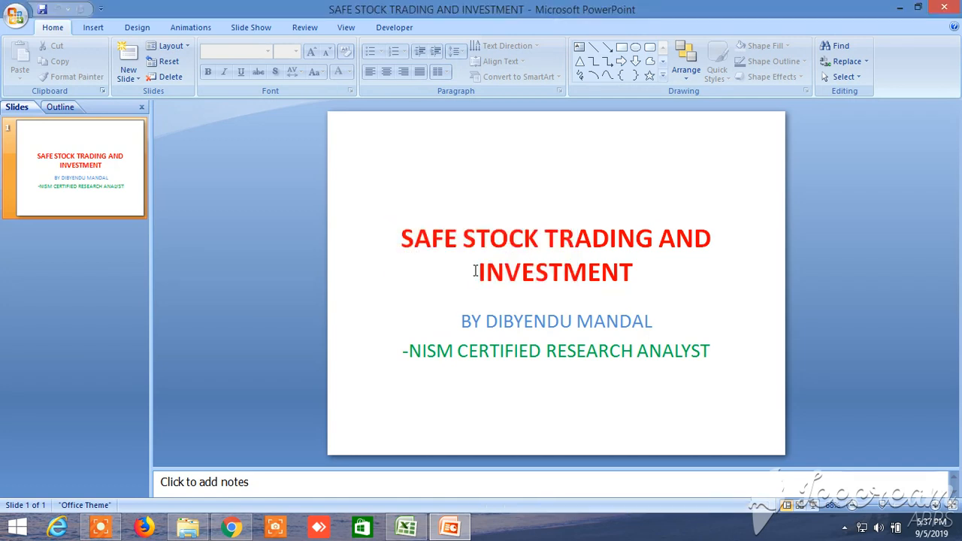
mouse_move(472, 277)
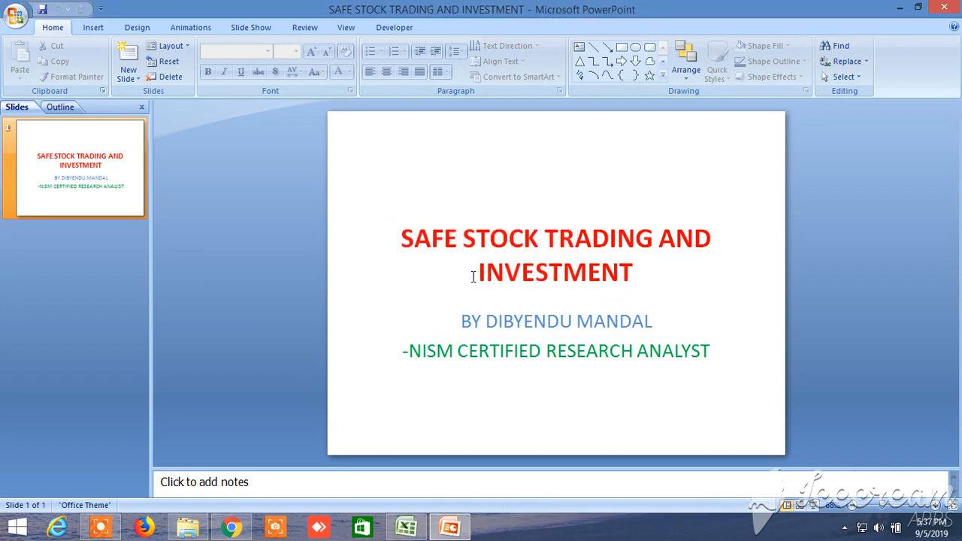
mouse_move(334, 201)
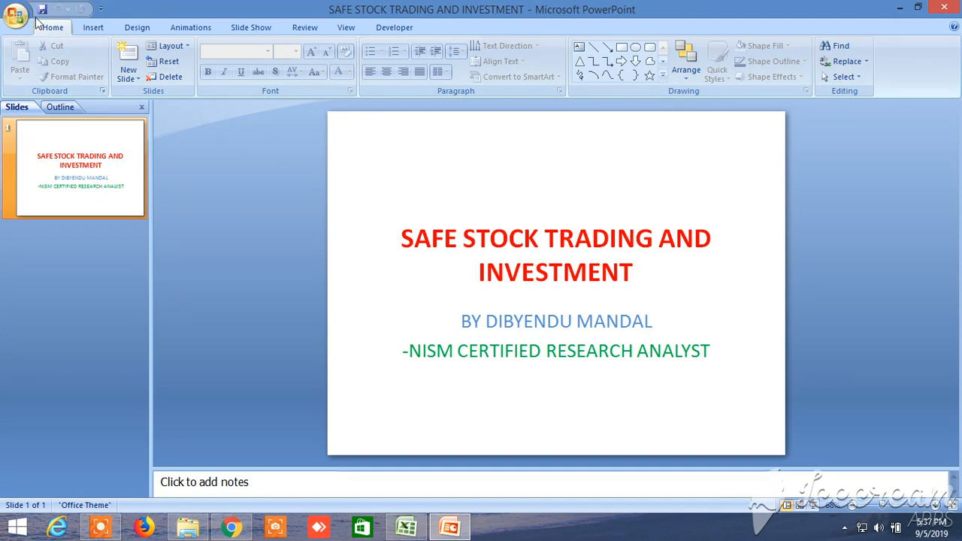
left_click(18, 13)
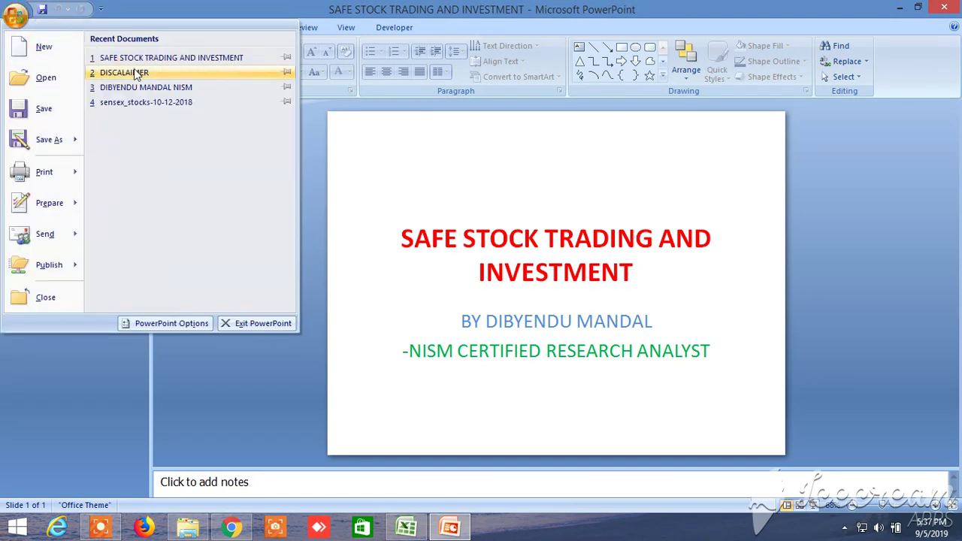
left_click(123, 72)
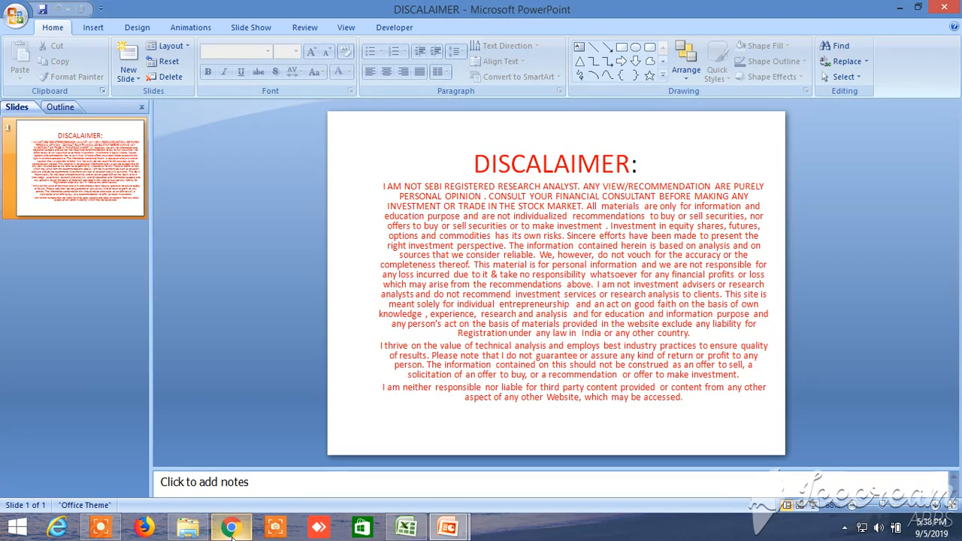
left_click(230, 529)
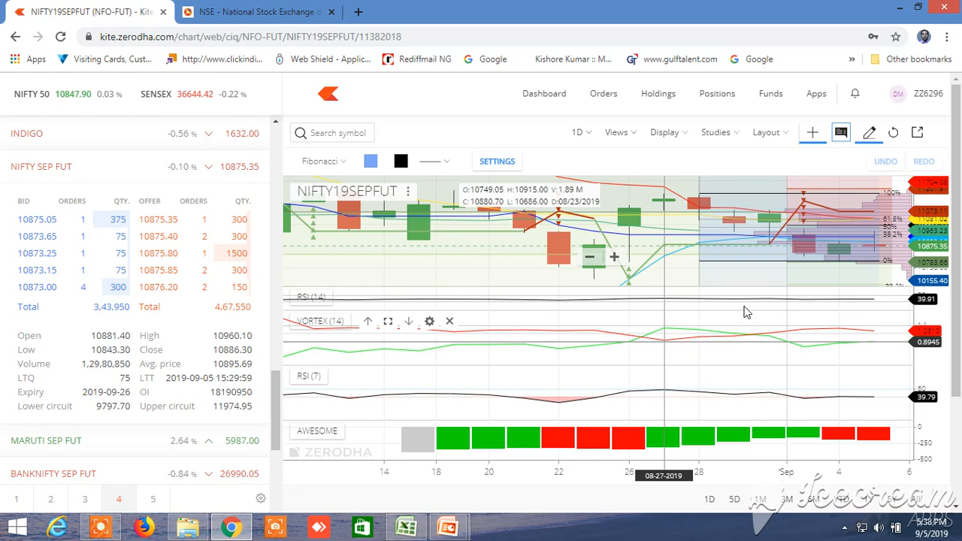
mouse_move(811, 275)
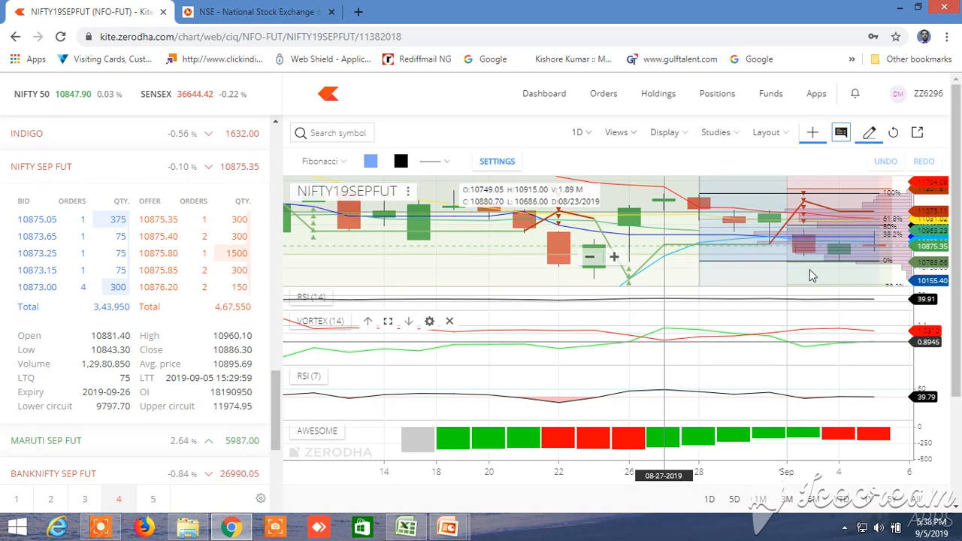
mouse_move(827, 259)
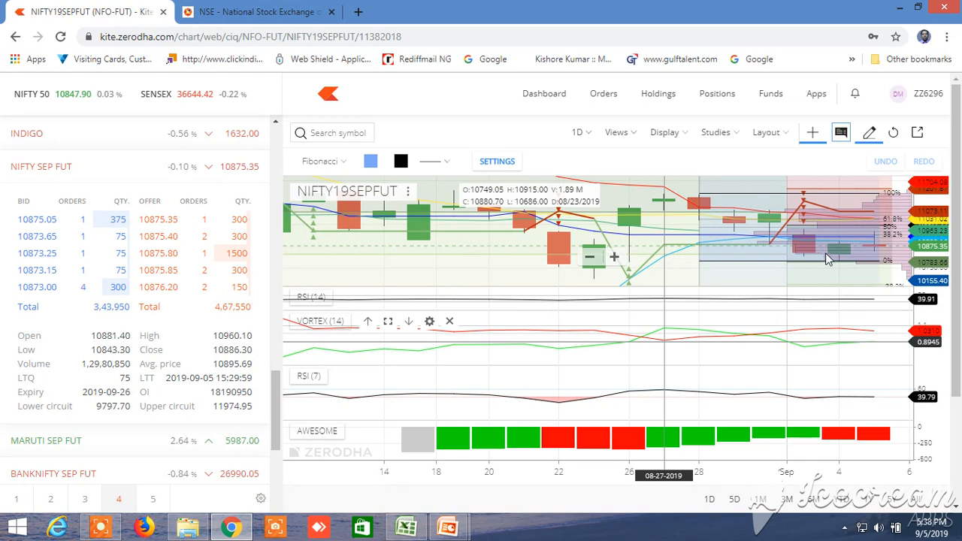
mouse_move(841, 258)
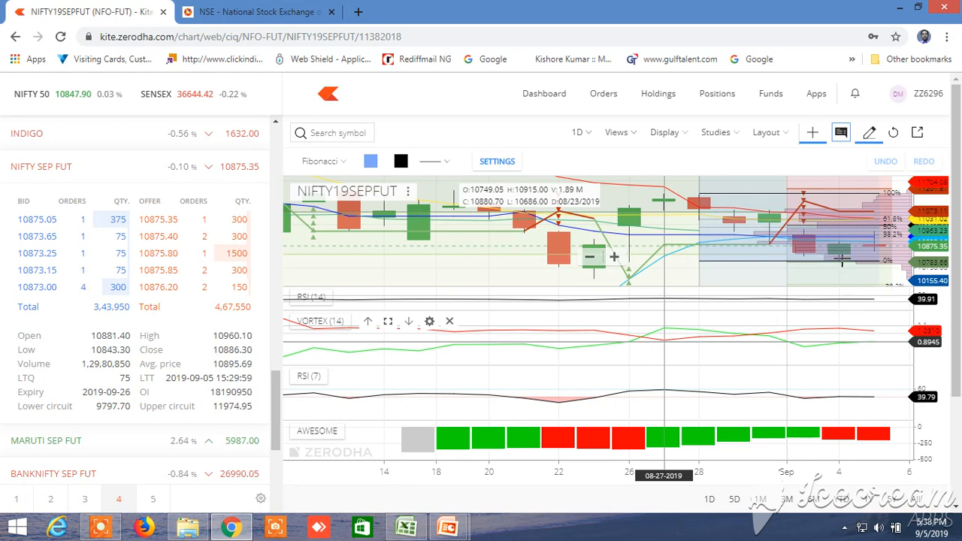
mouse_move(839, 256)
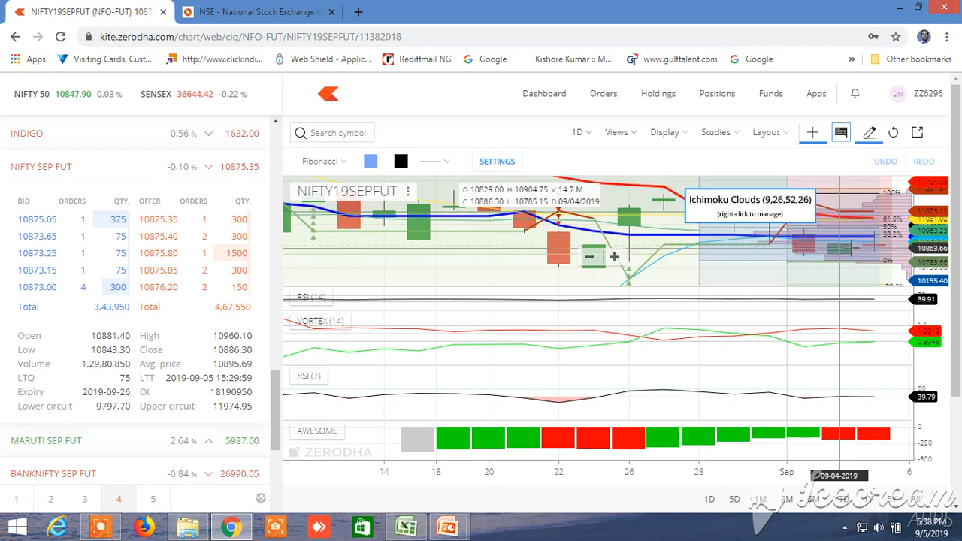
mouse_move(874, 248)
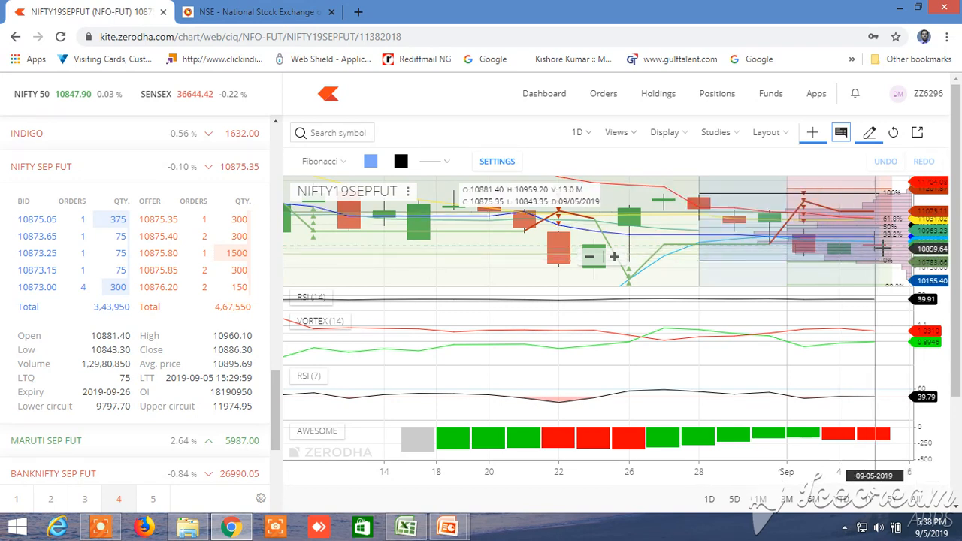
mouse_move(850, 263)
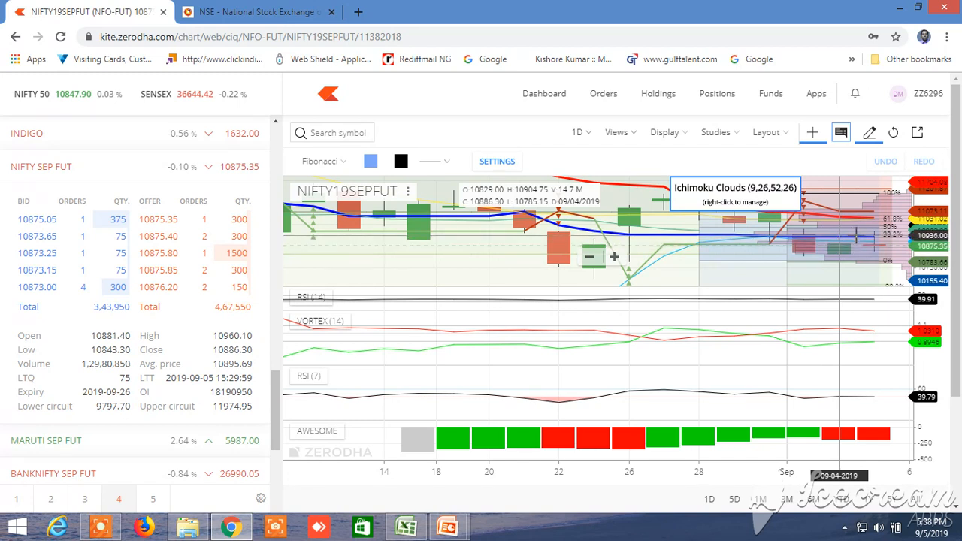
mouse_move(857, 248)
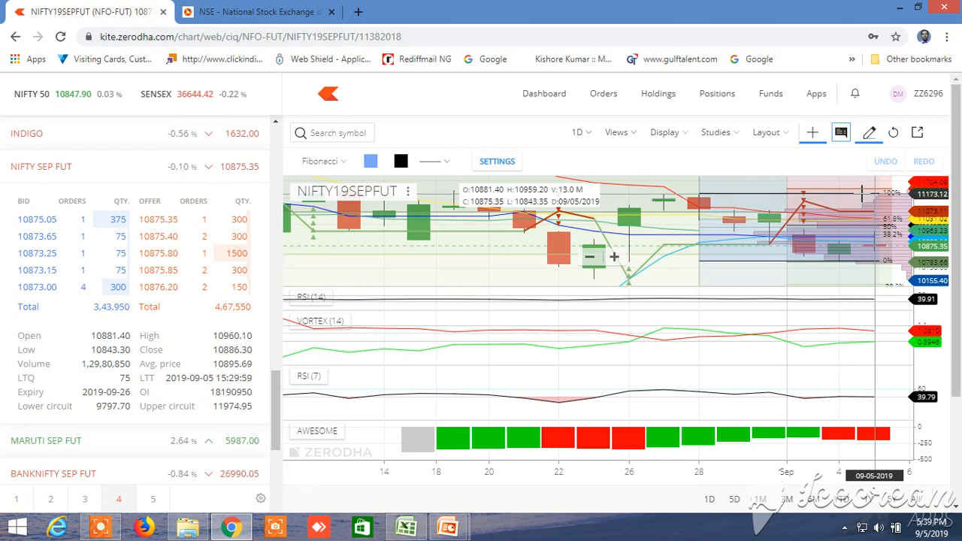
mouse_move(862, 277)
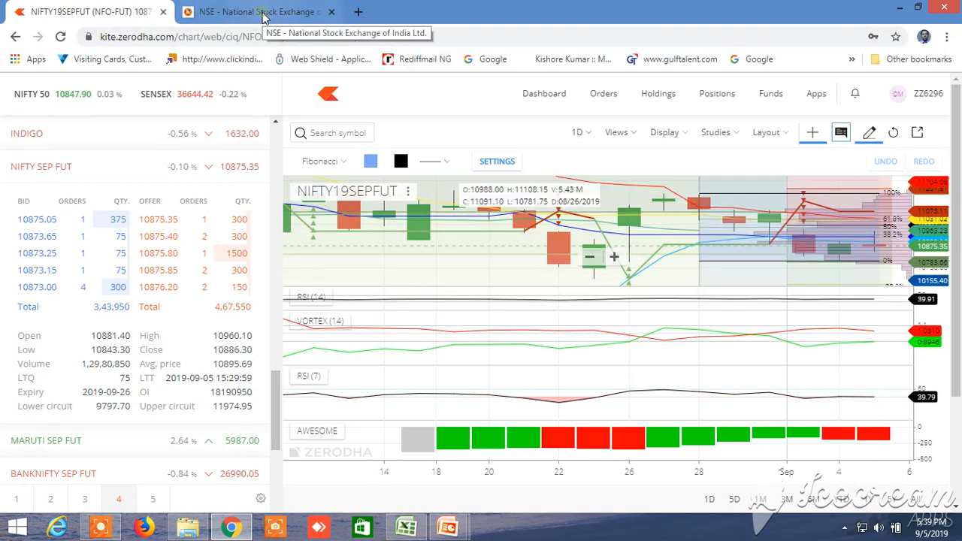
- Show the NIFTY option chain for the 12SEP2019 expiry instead of BANKNIFTY
left_click(255, 12)
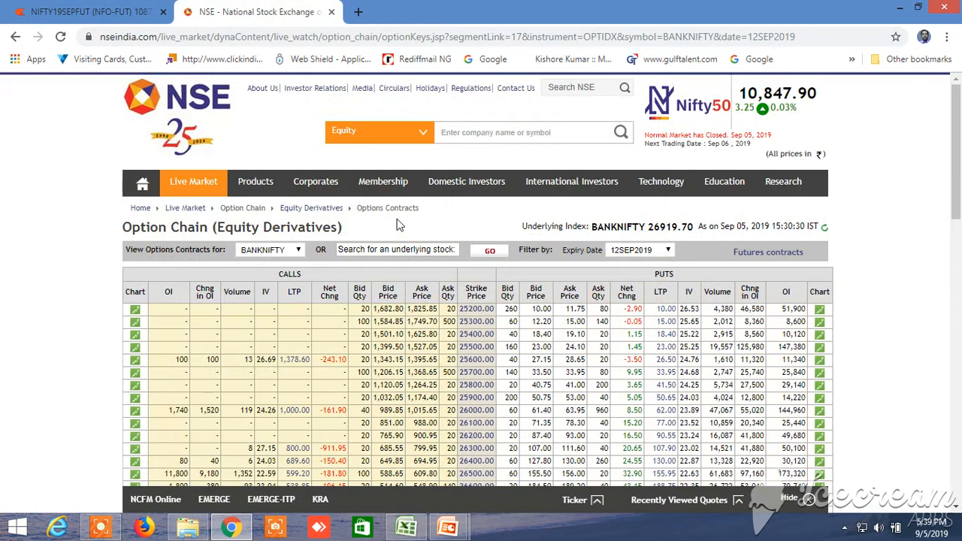
left_click(269, 249)
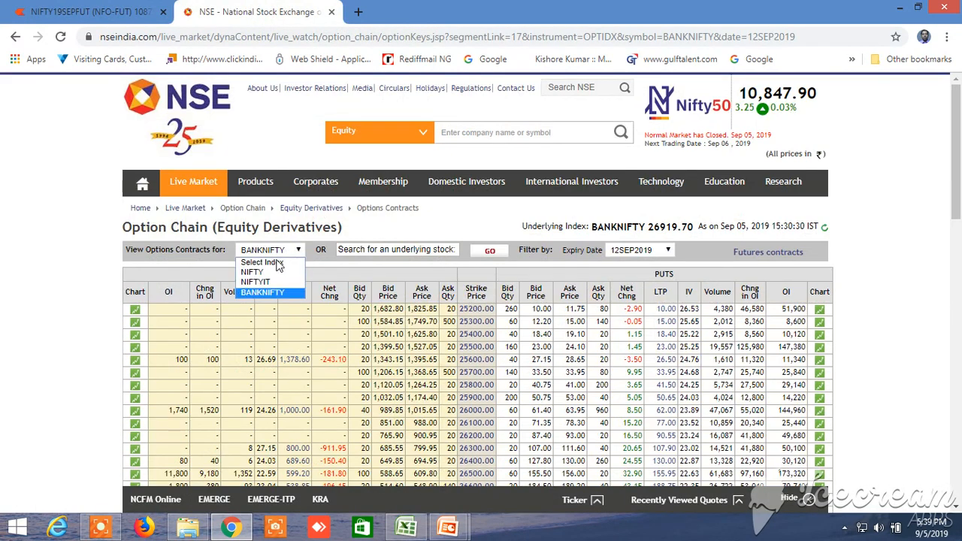
left_click(253, 272)
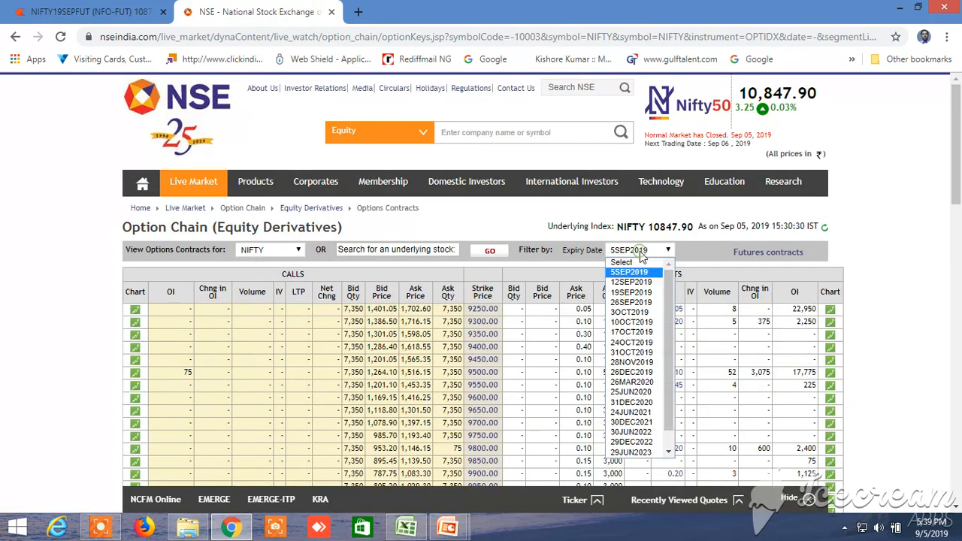
left_click(630, 282)
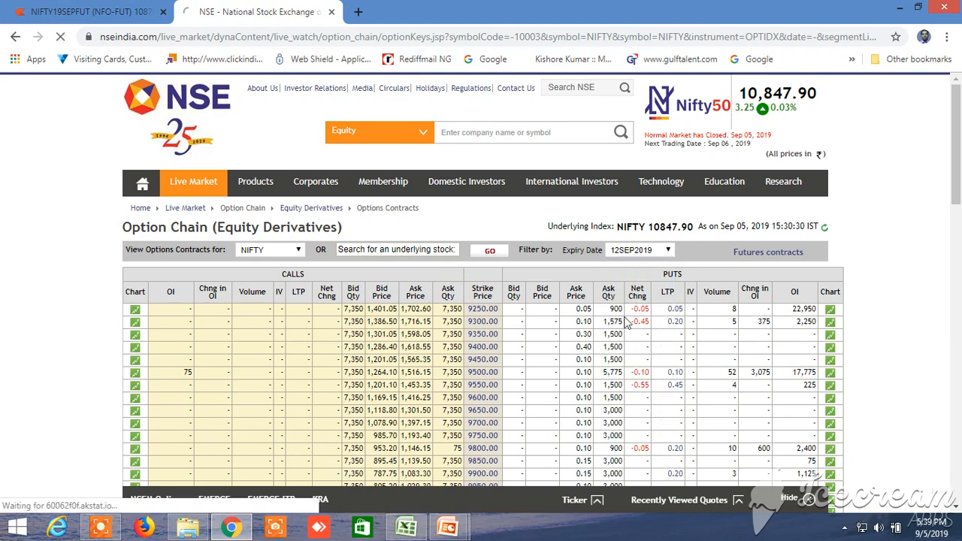
scroll("down", 3)
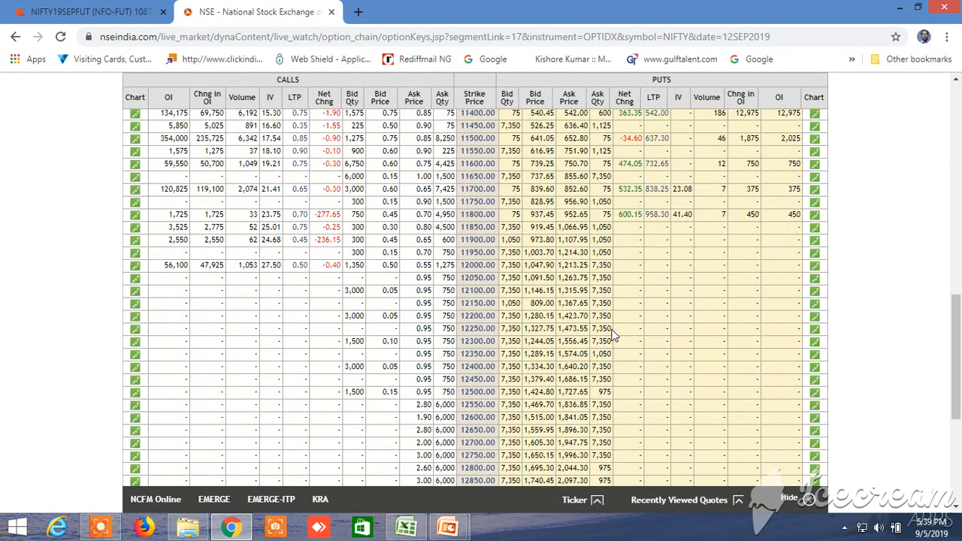
scroll("down", 3)
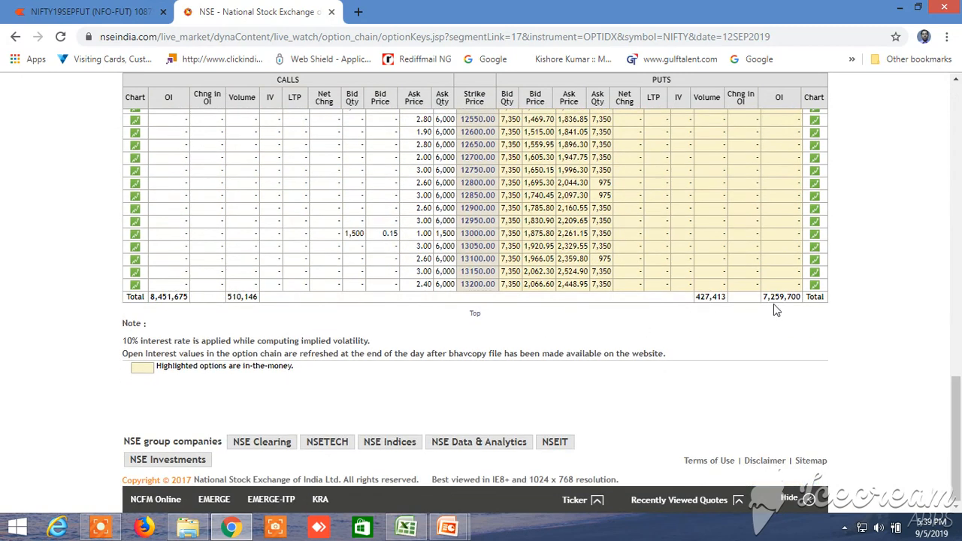
mouse_move(568, 285)
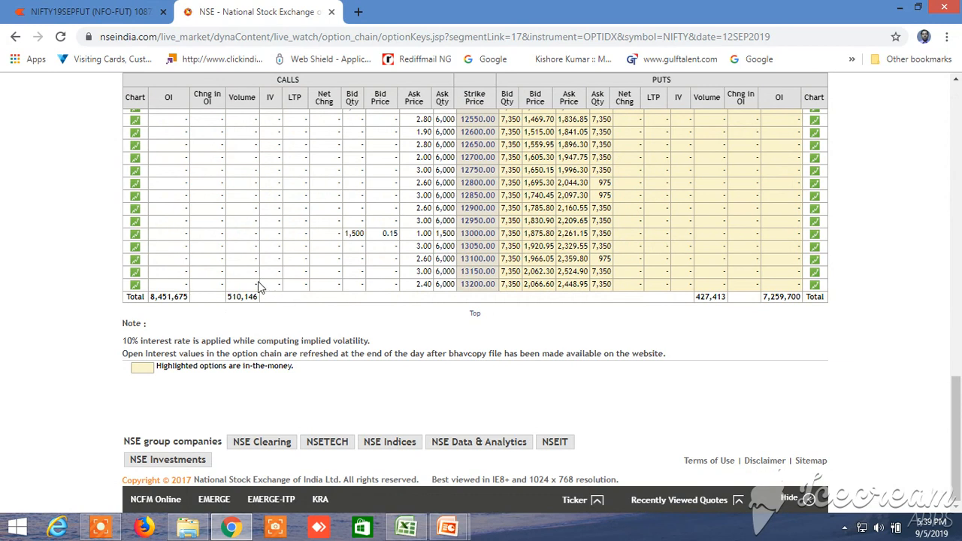
mouse_move(730, 293)
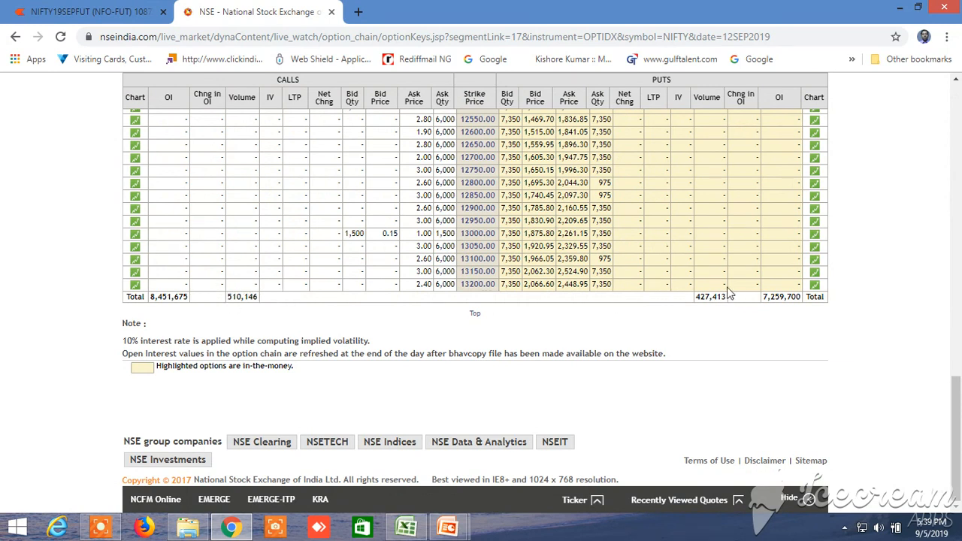
mouse_move(721, 297)
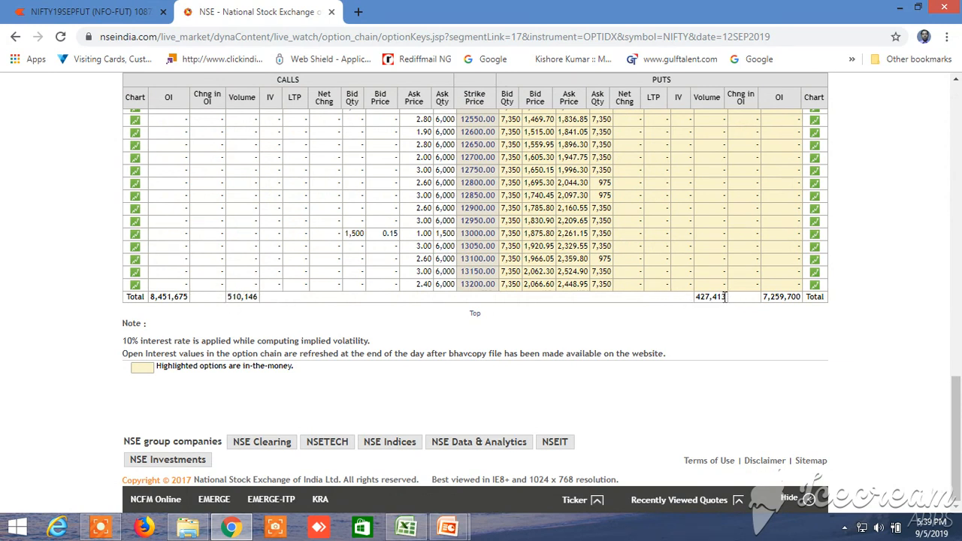
mouse_move(711, 313)
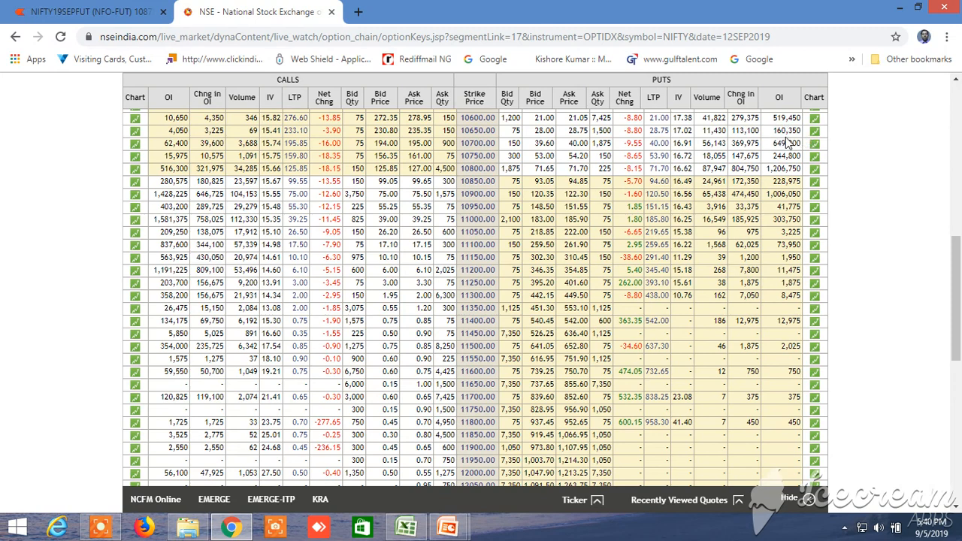
mouse_move(779, 130)
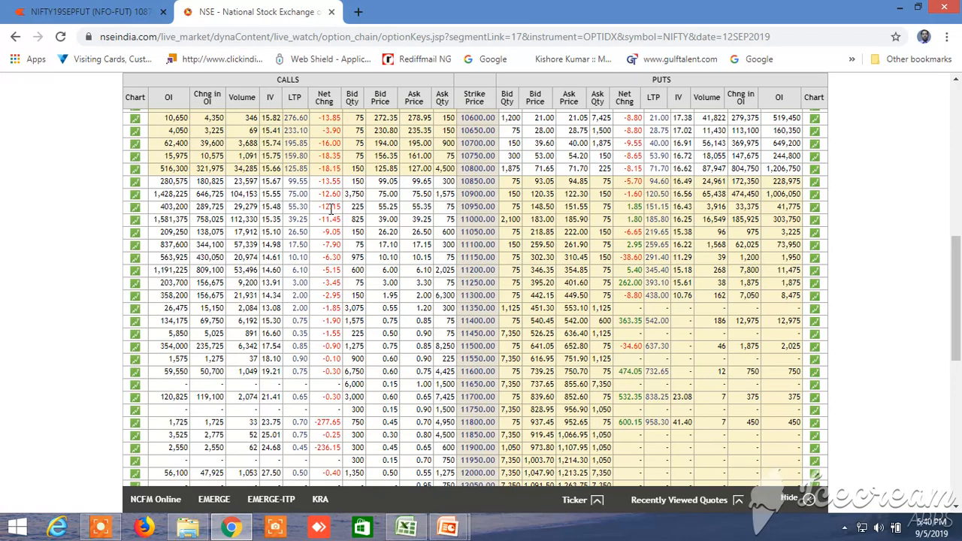
mouse_move(199, 216)
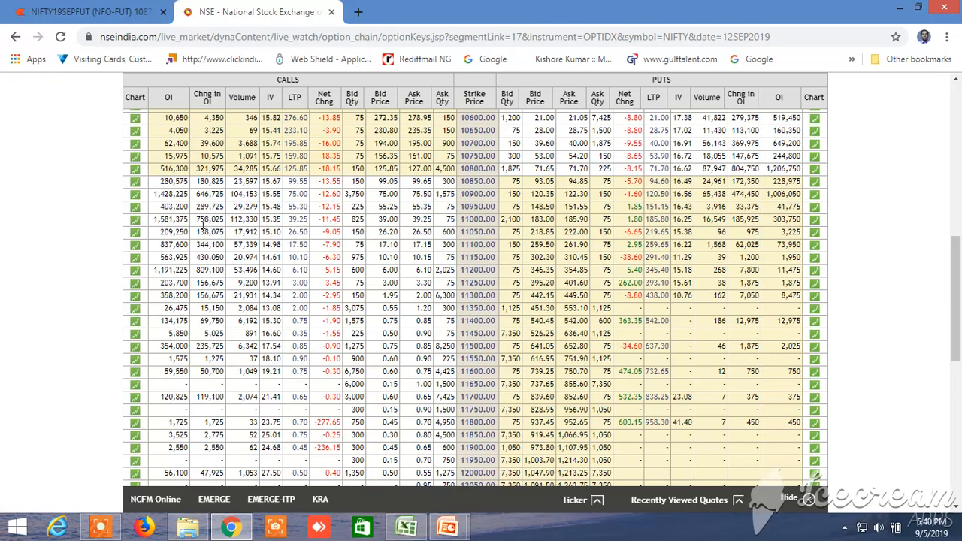
mouse_move(325, 223)
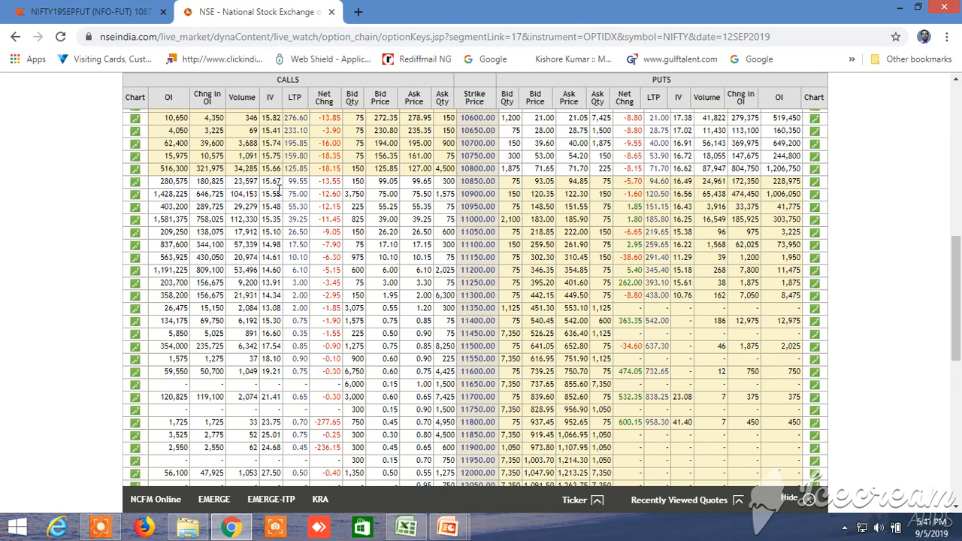
mouse_move(277, 195)
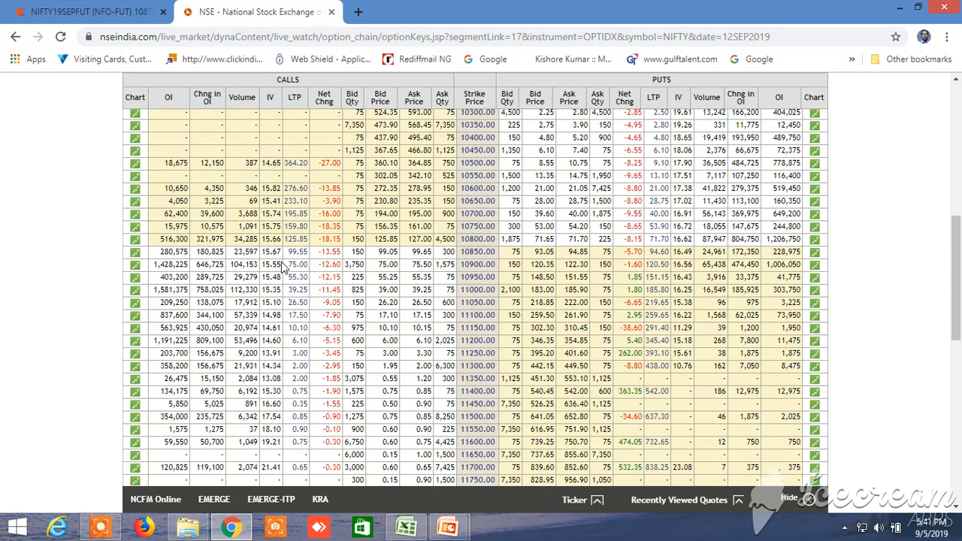
mouse_move(299, 270)
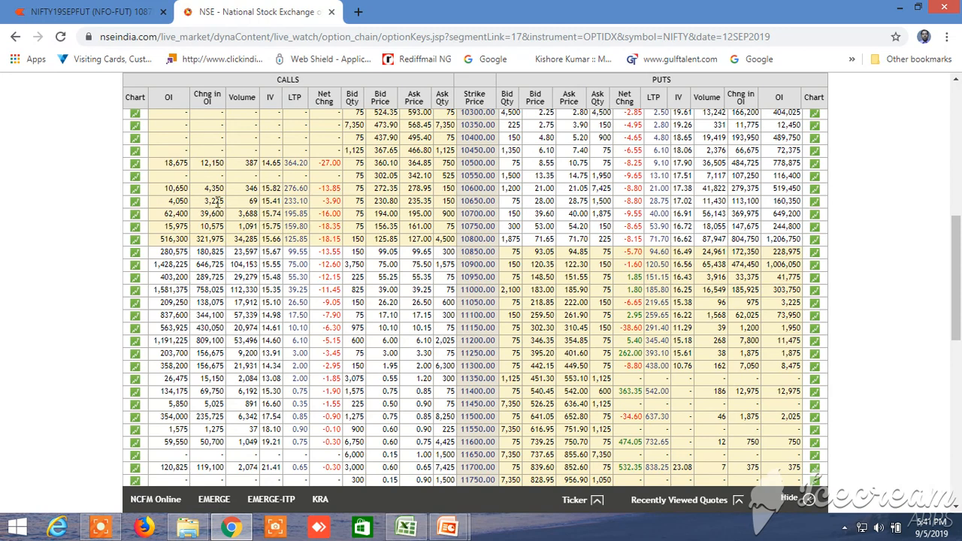
mouse_move(83, 12)
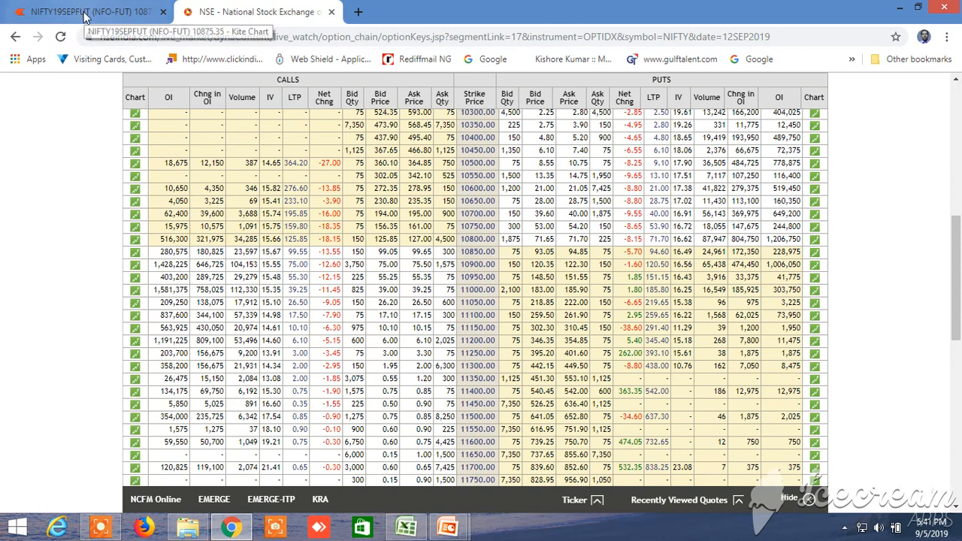
- Display the BANKNIFTY SEP FUT chart from the Kite watchlist in place of Nifty futures
left_click(98, 12)
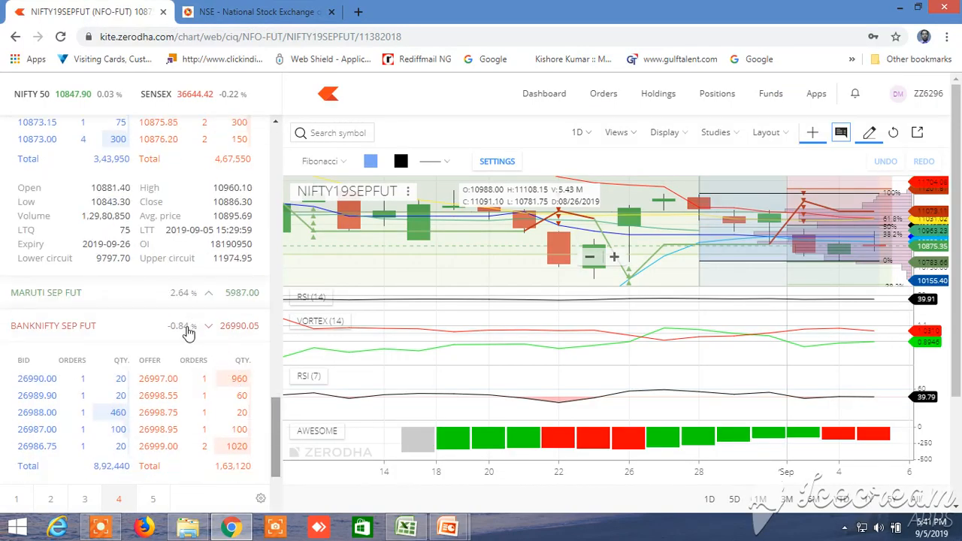
left_click(181, 324)
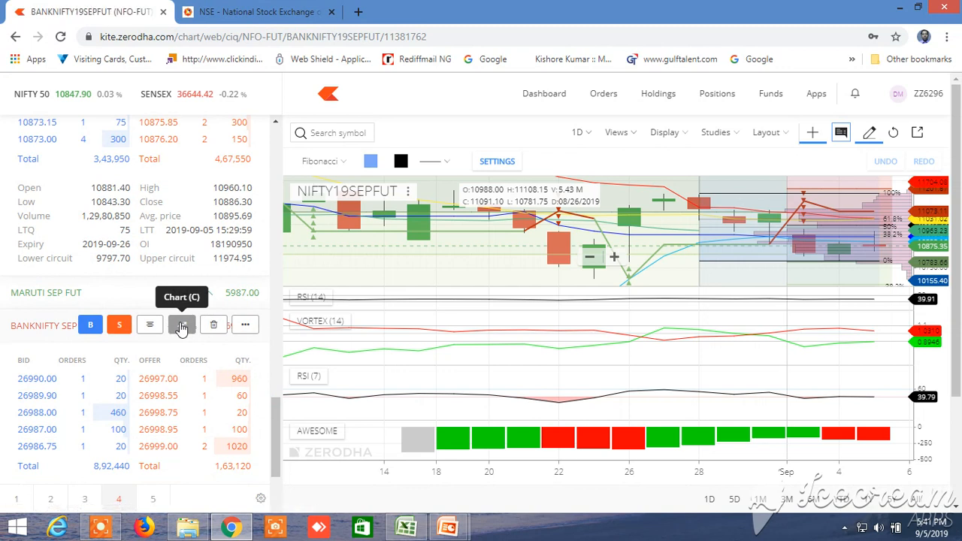
left_click(180, 324)
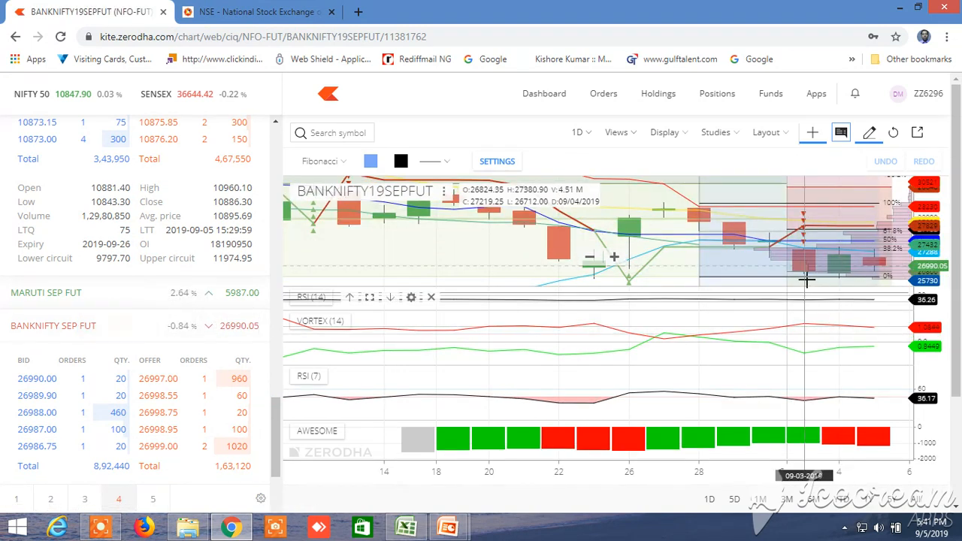